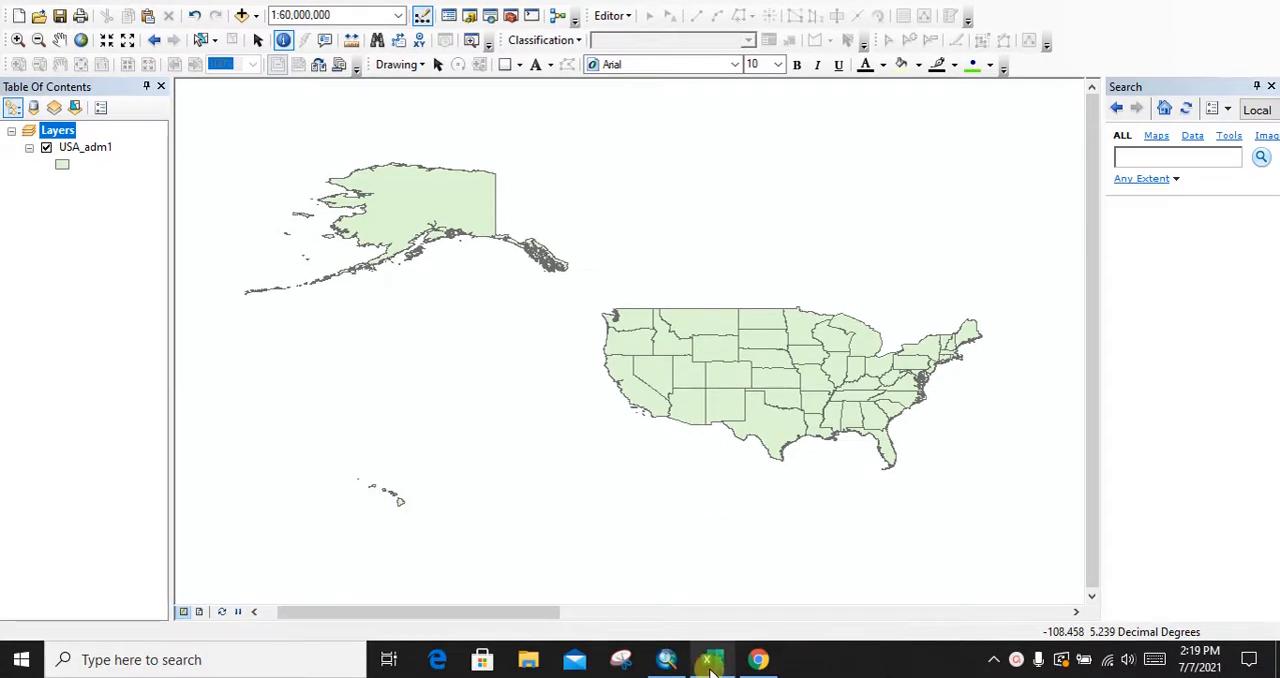
Review the Latitude and Longitude columns in the weather stations spreadsheet, then return to the states map.
click(710, 660)
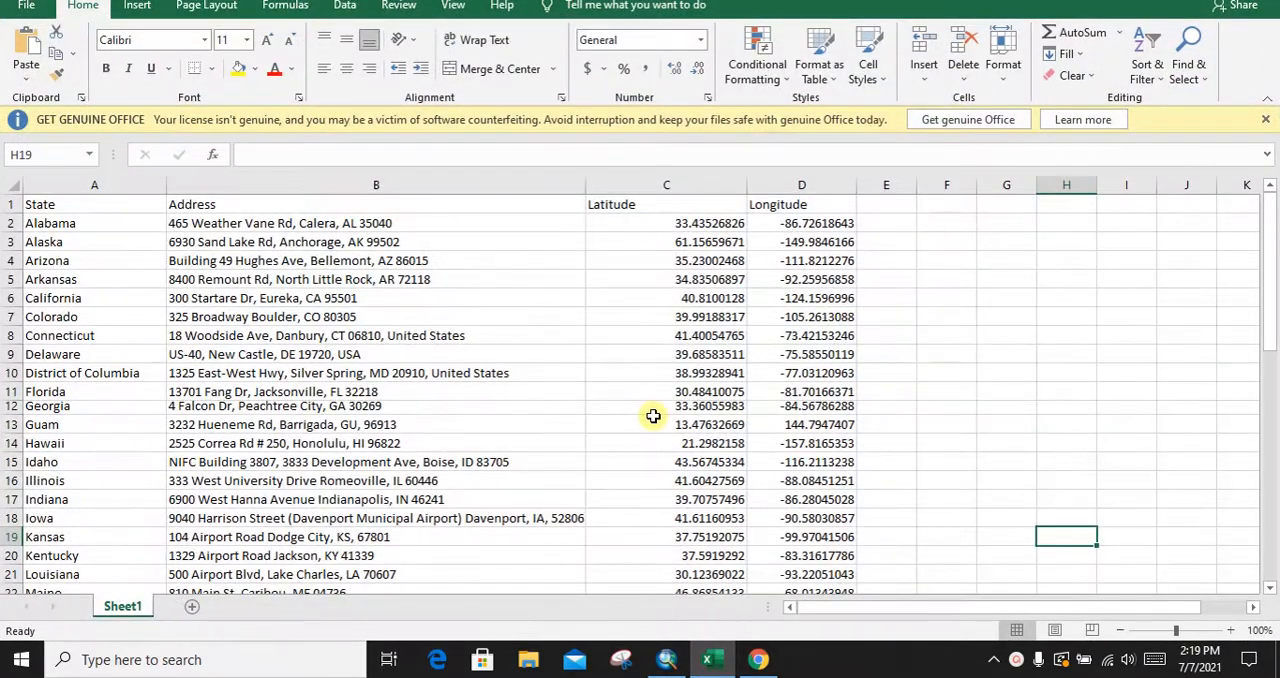
click(666, 184)
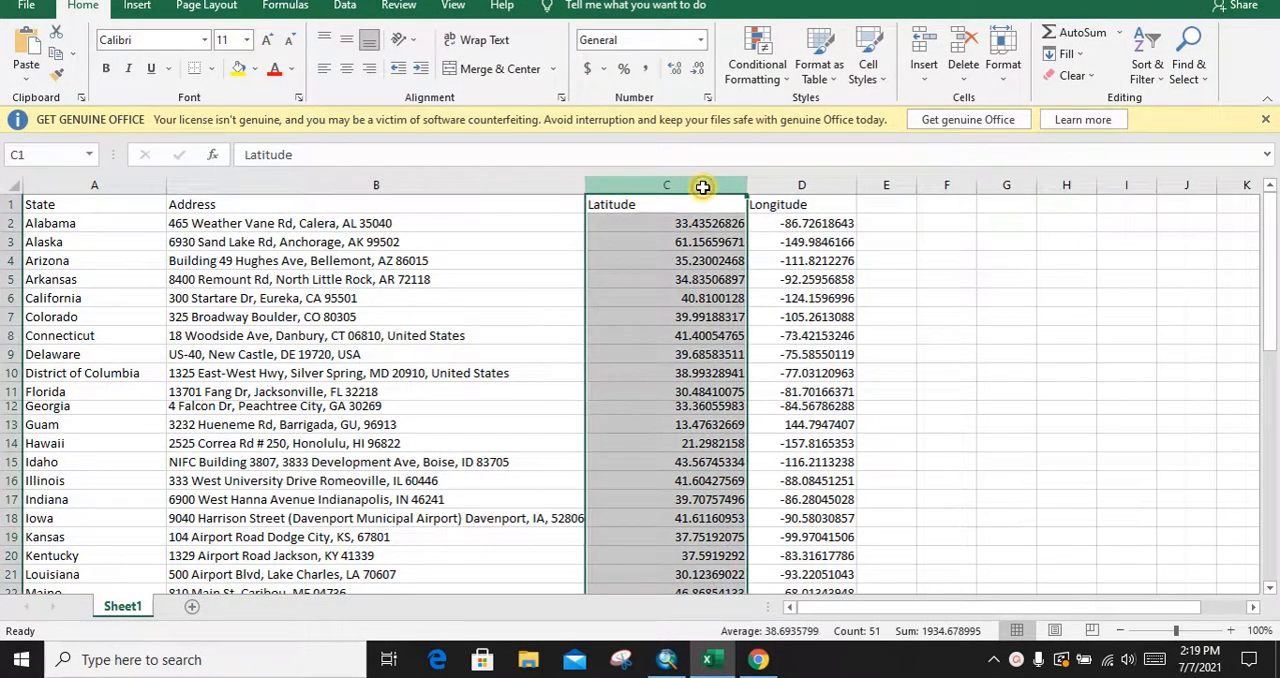
click(800, 184)
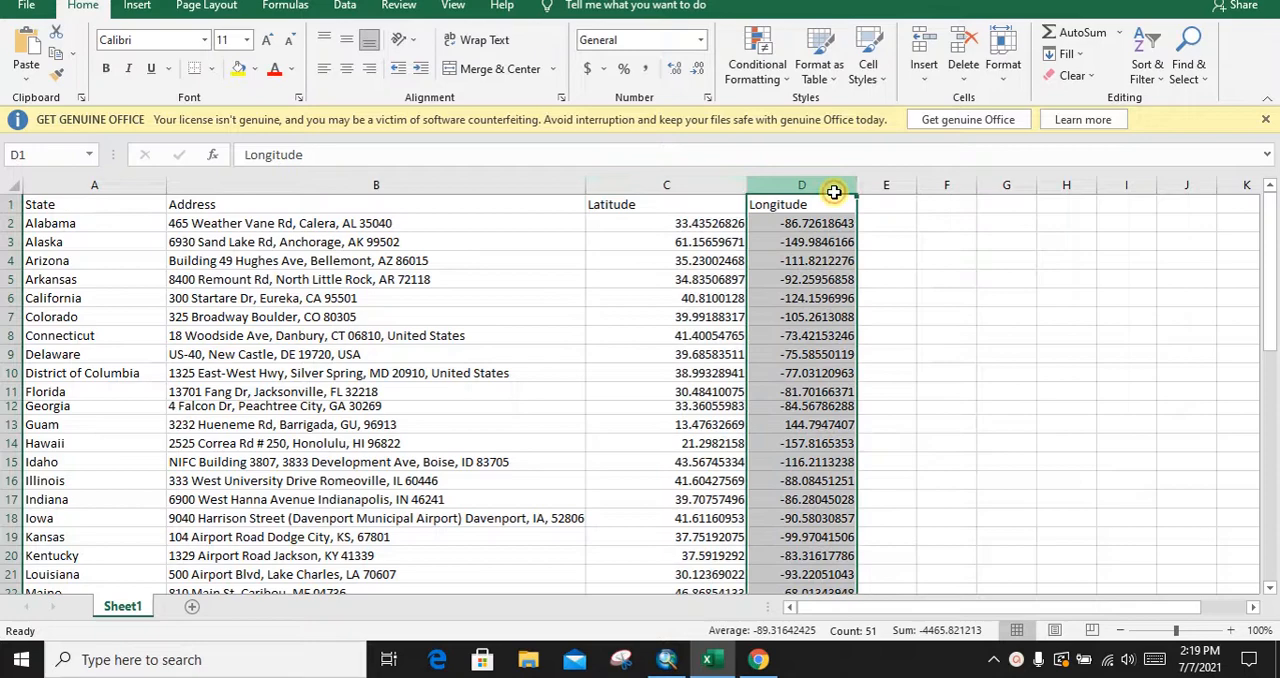
click(666, 184)
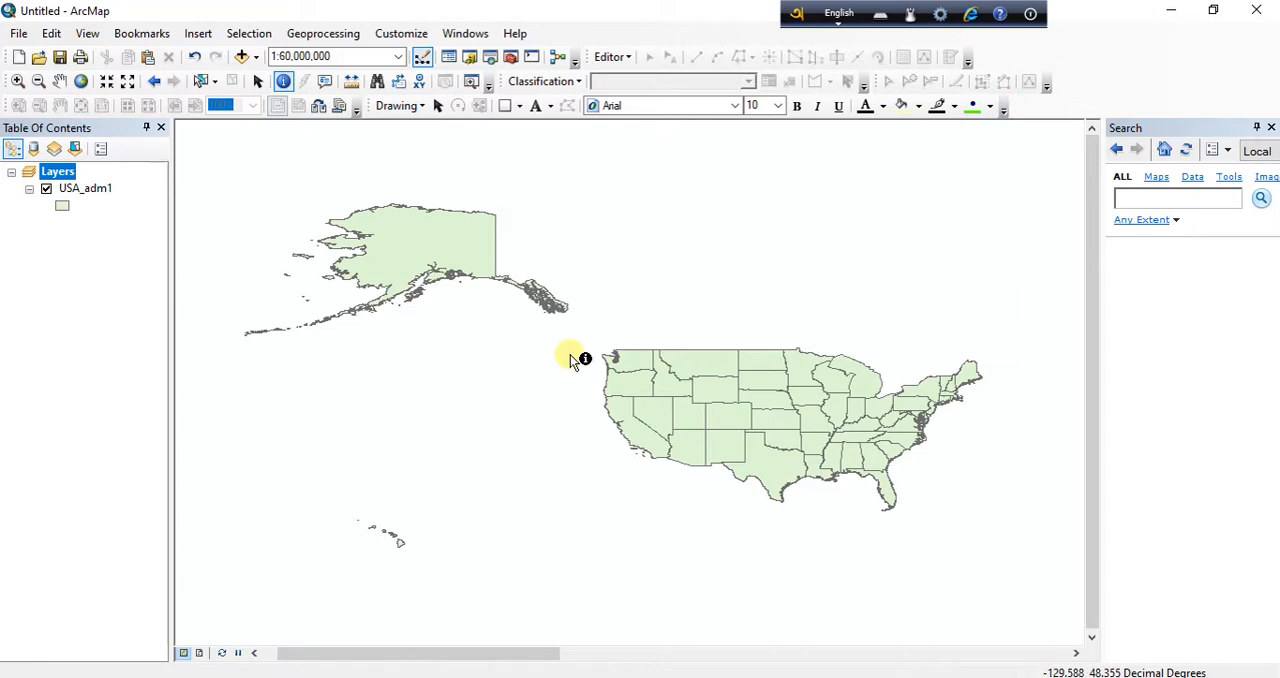
mouse_move(412, 290)
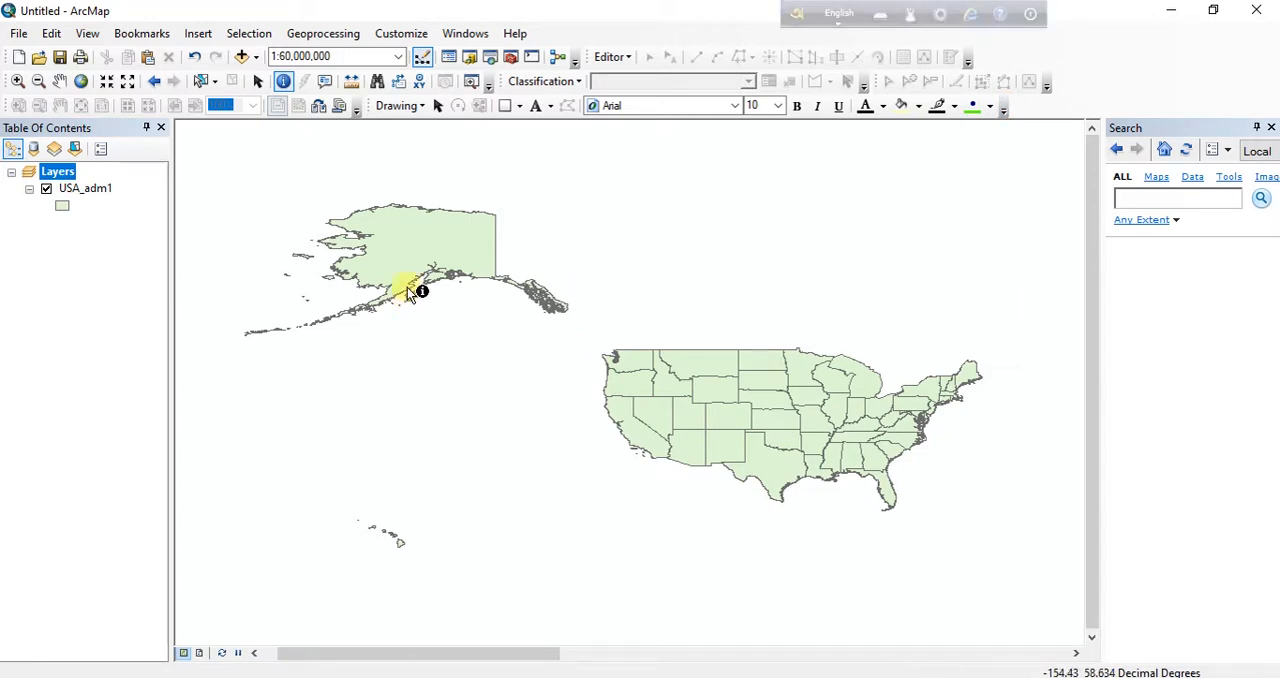
mouse_move(18, 32)
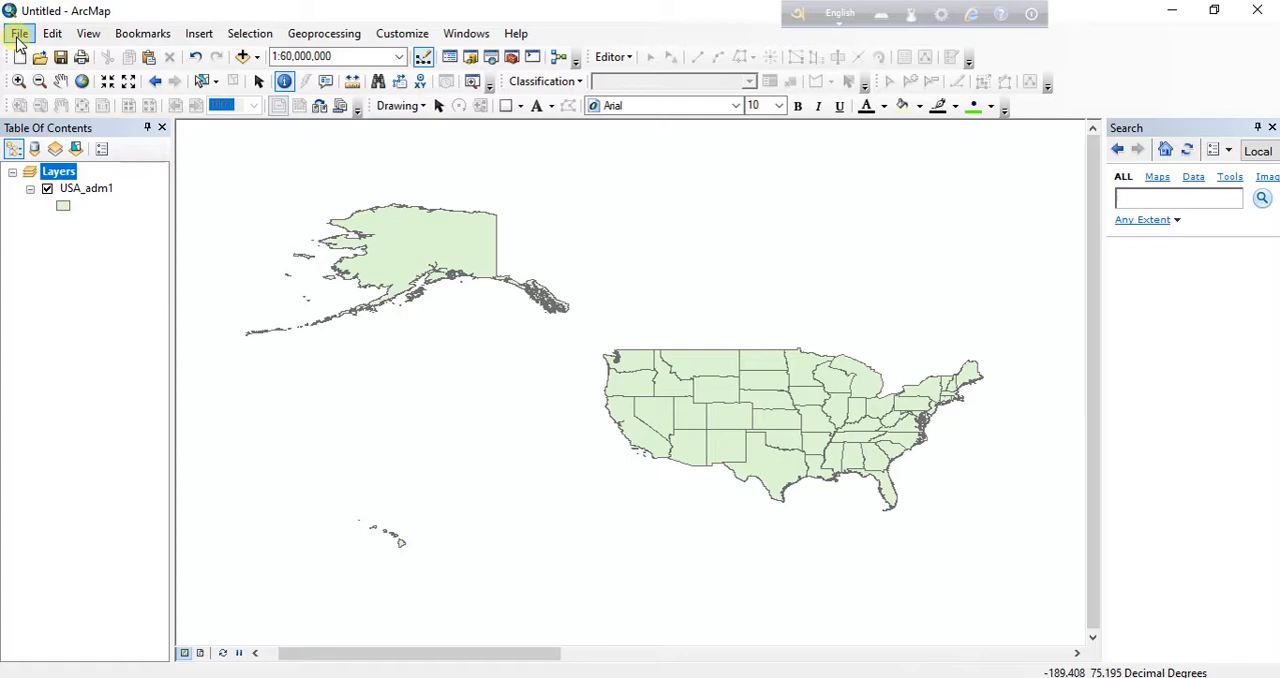
Bring up the Add XY Data dialog from the File menu.
click(18, 32)
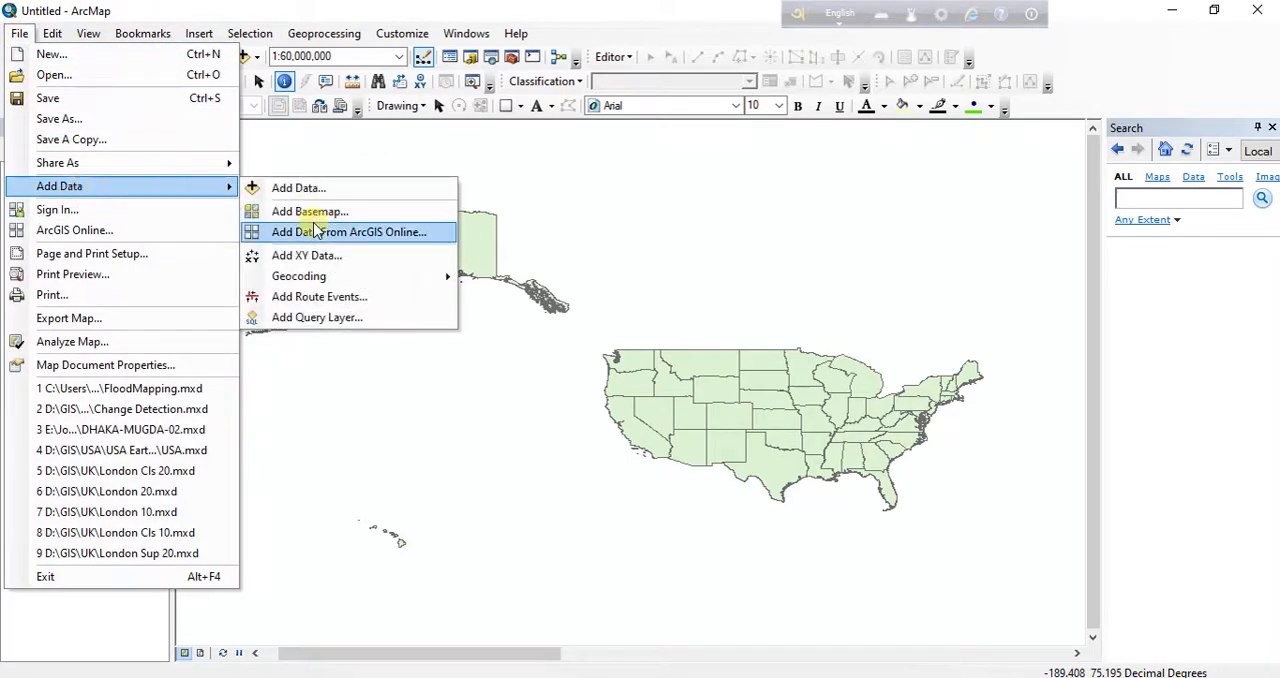
click(306, 254)
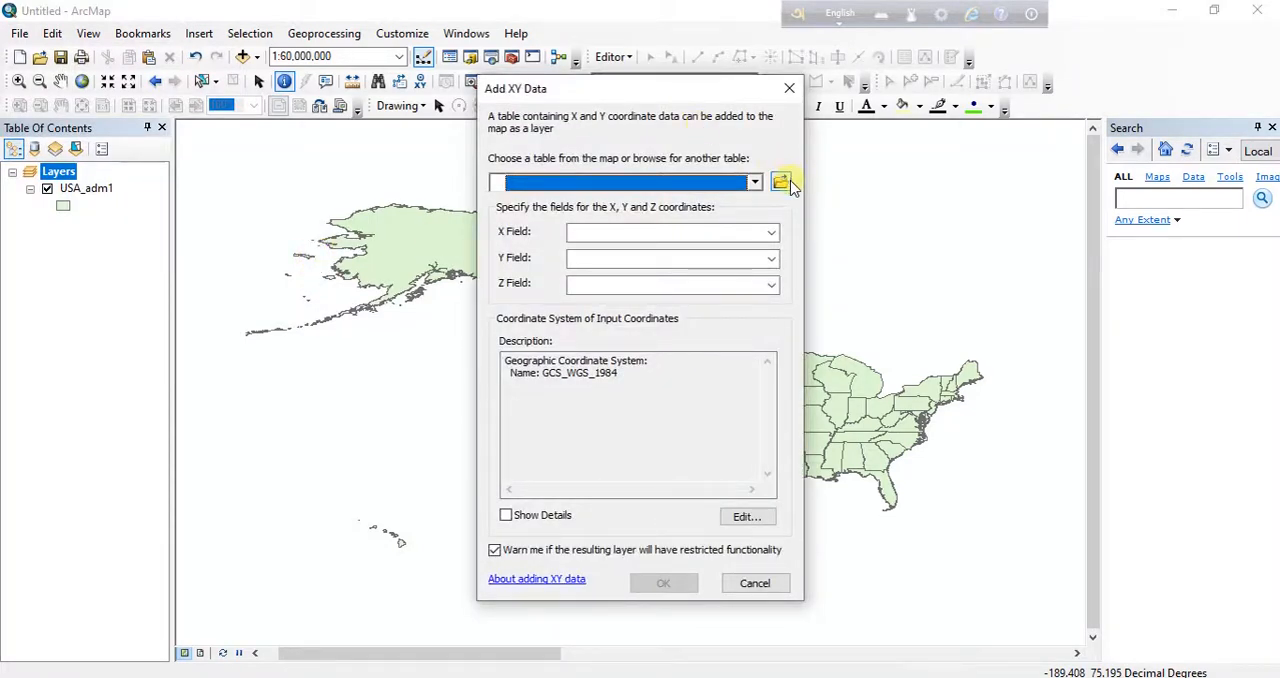
Browse to Weather Stations USA.xlsx and choose its Sheet1$ worksheet as the coordinate table.
click(784, 182)
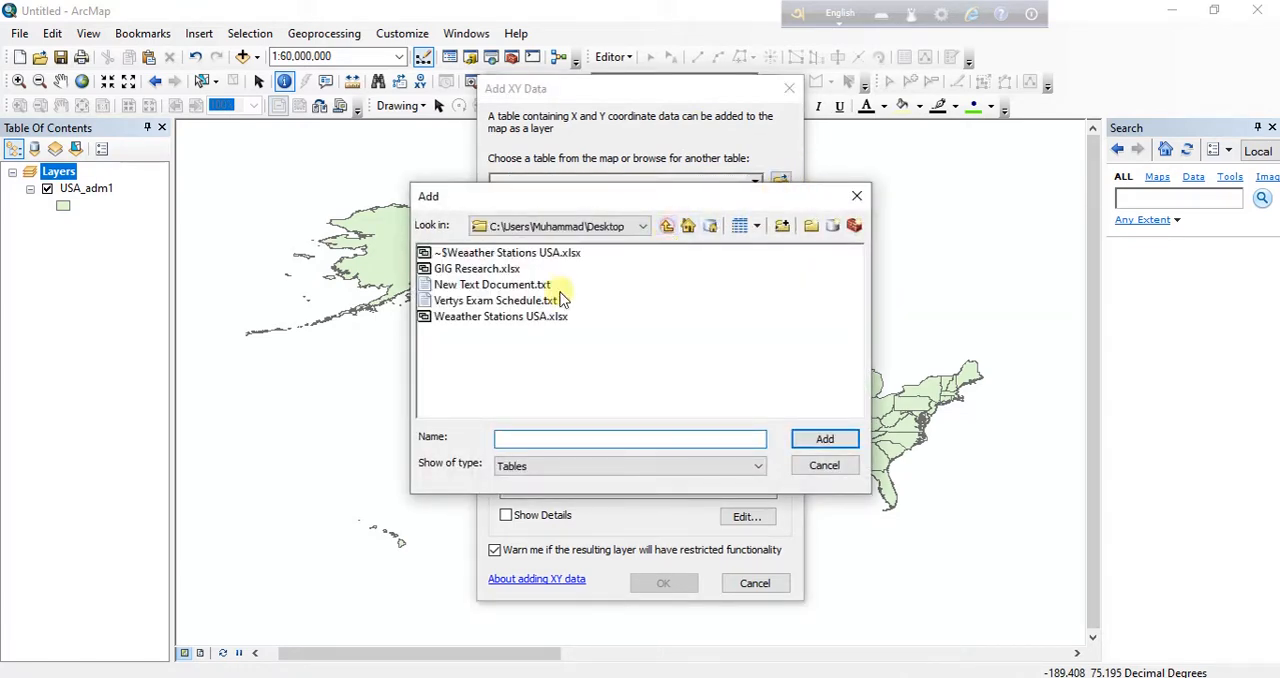
double_click(500, 316)
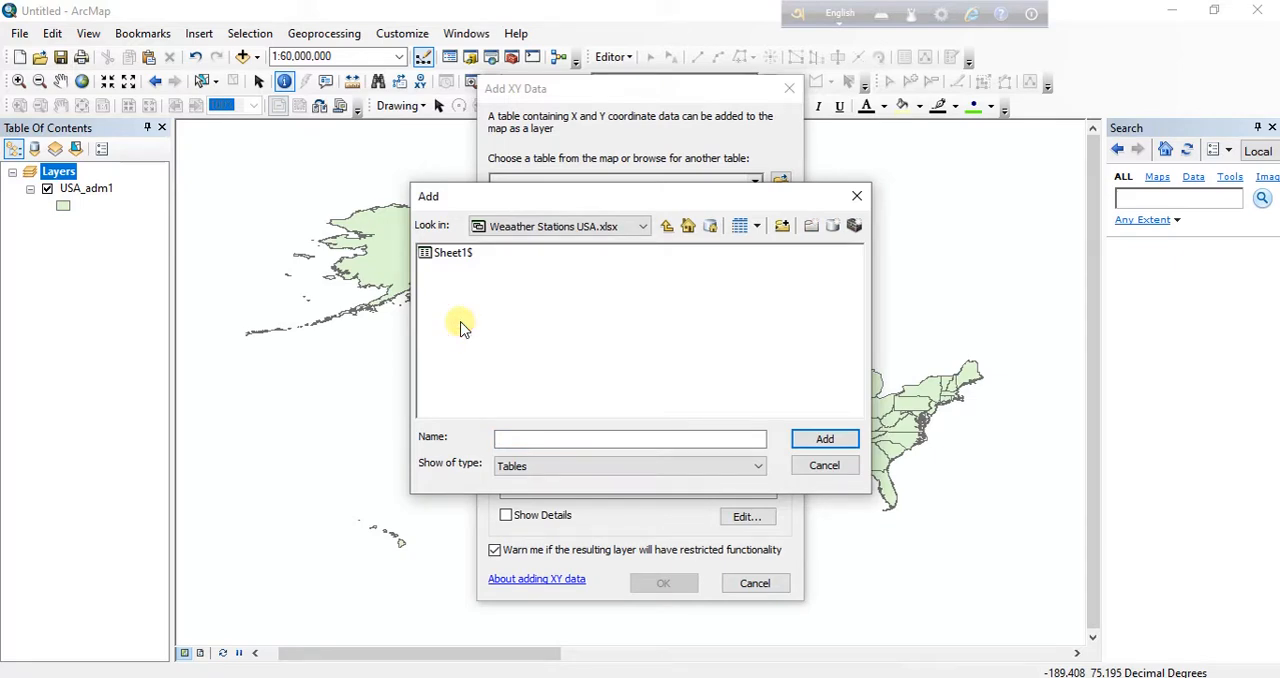
mouse_move(462, 308)
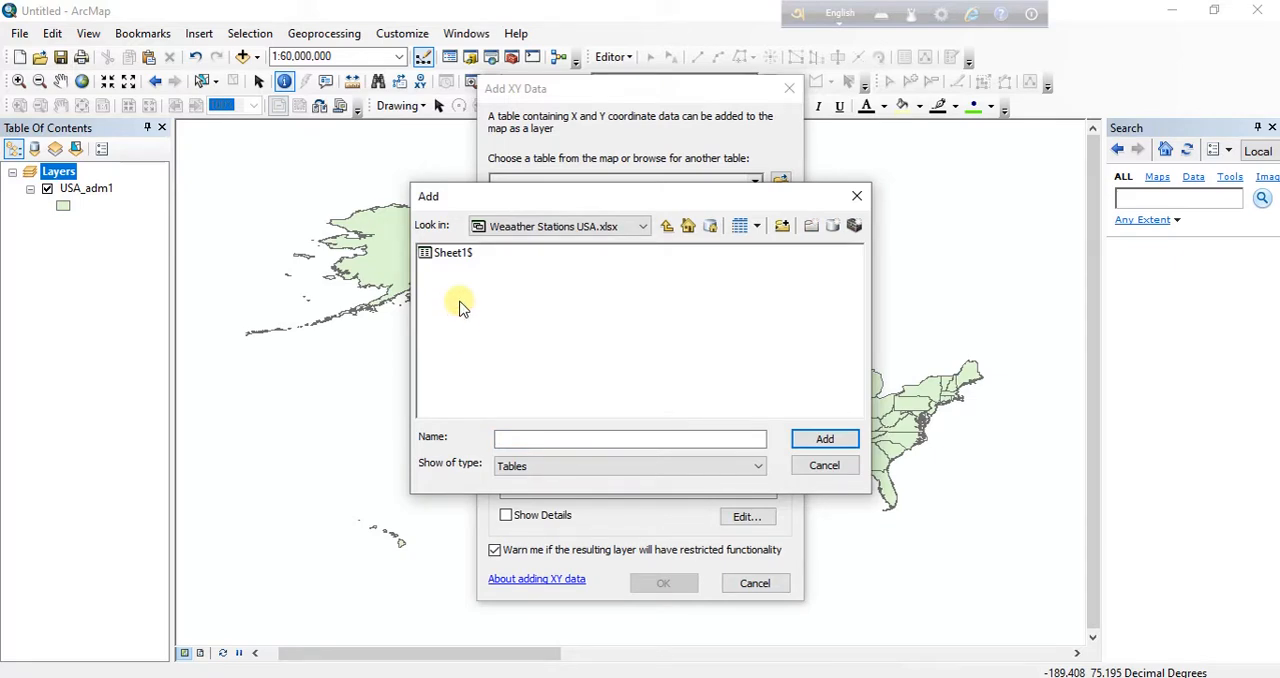
click(452, 252)
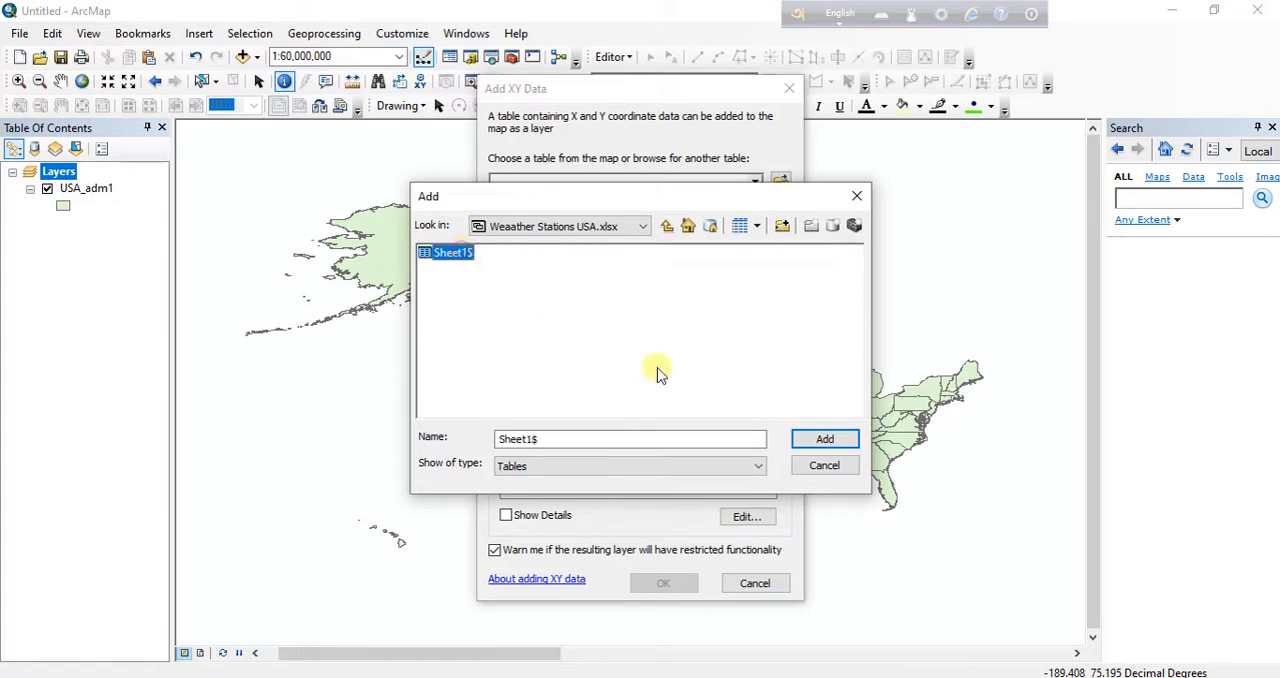
click(824, 438)
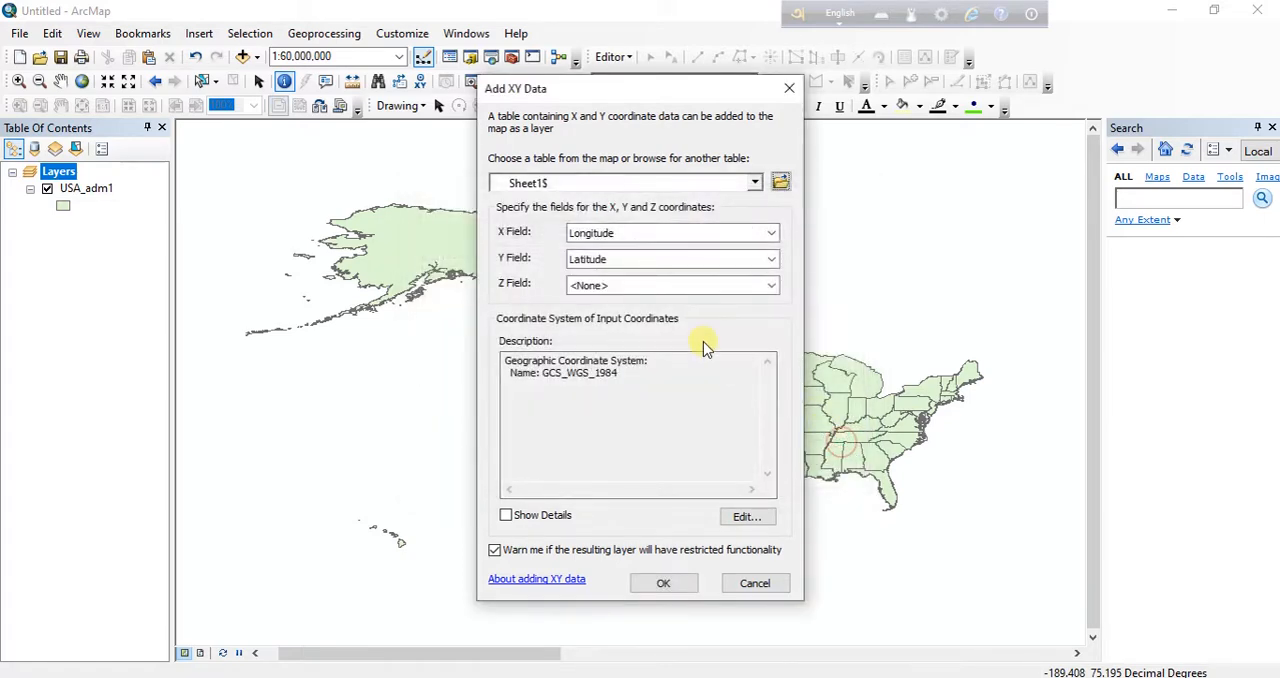
mouse_move(530, 244)
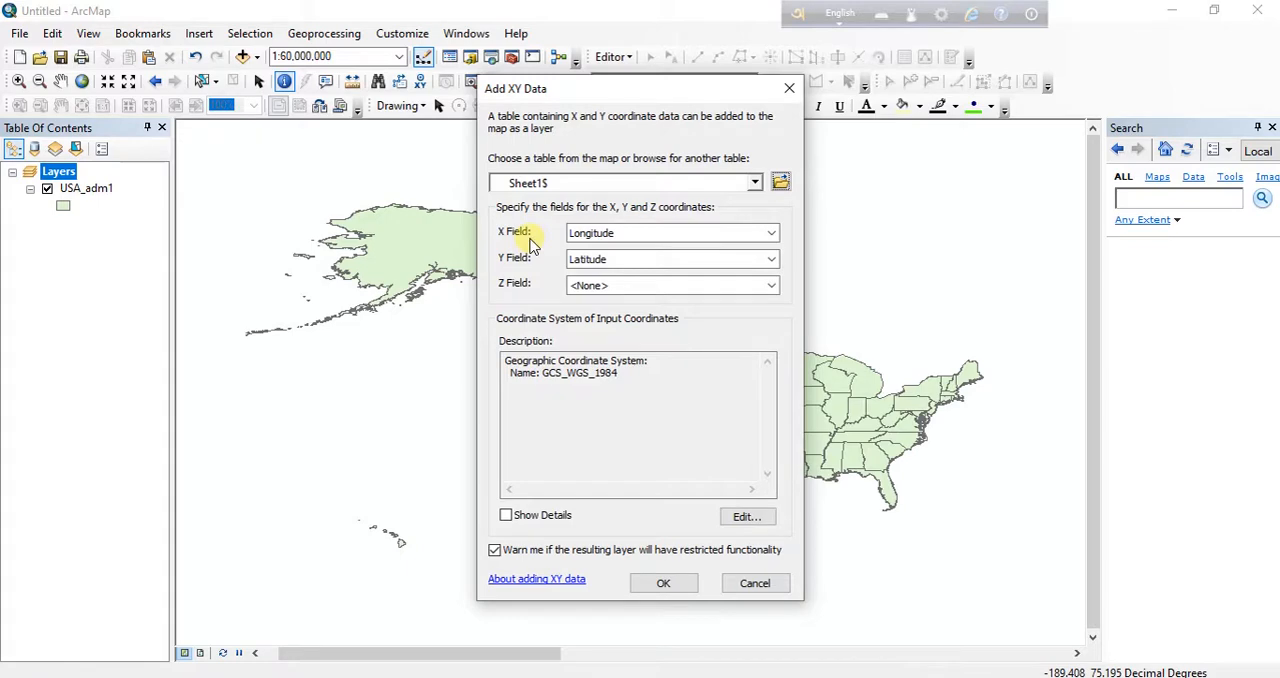
mouse_move(530, 250)
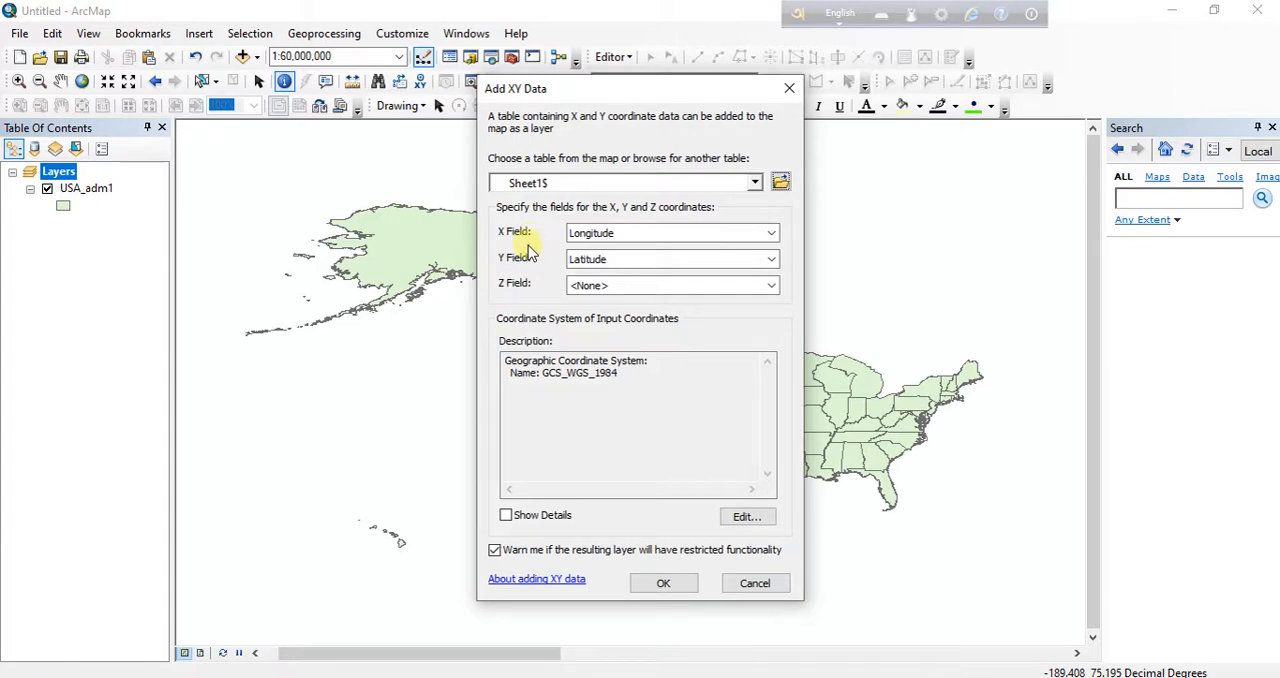
mouse_move(544, 246)
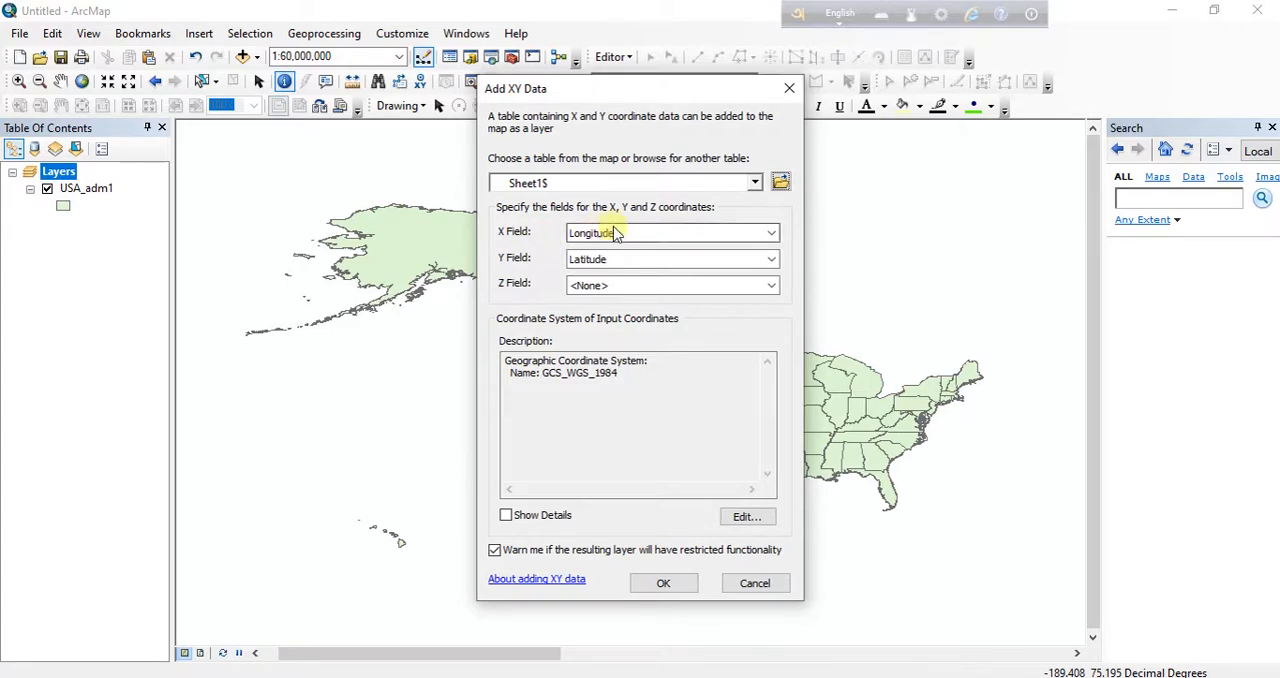
Keep Longitude as the X field, set Latitude as the Y field, and go to the coordinate system settings.
click(770, 232)
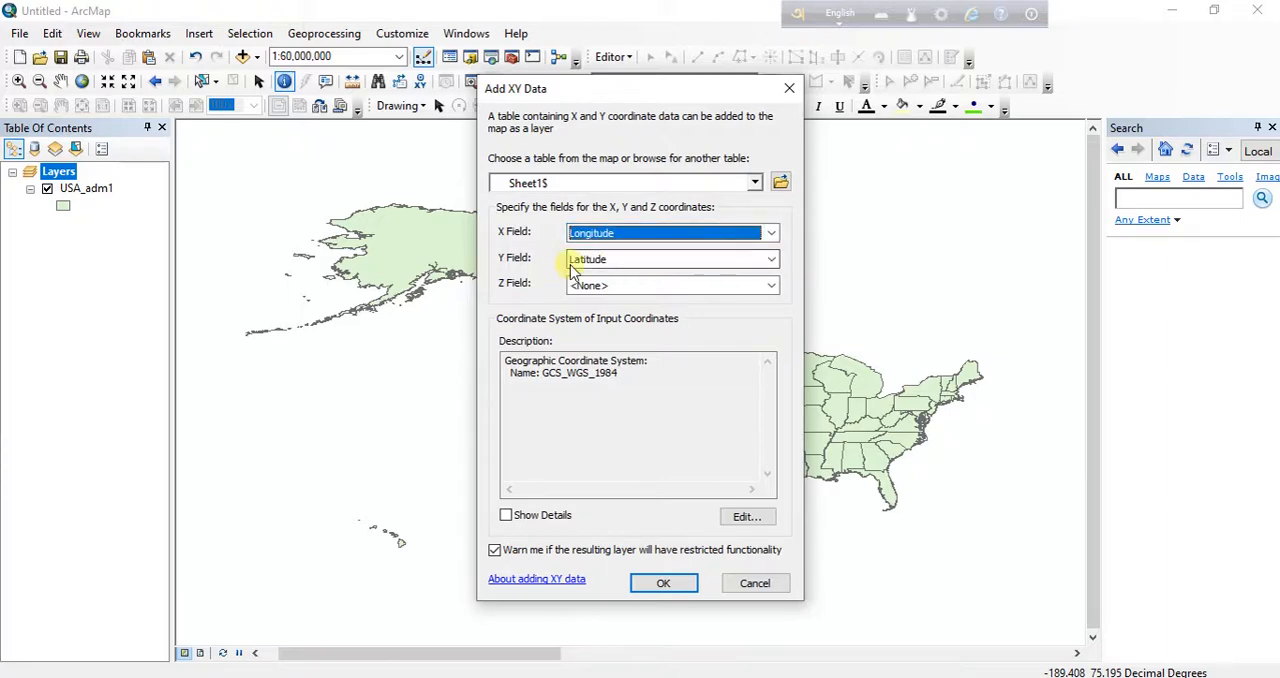
click(770, 258)
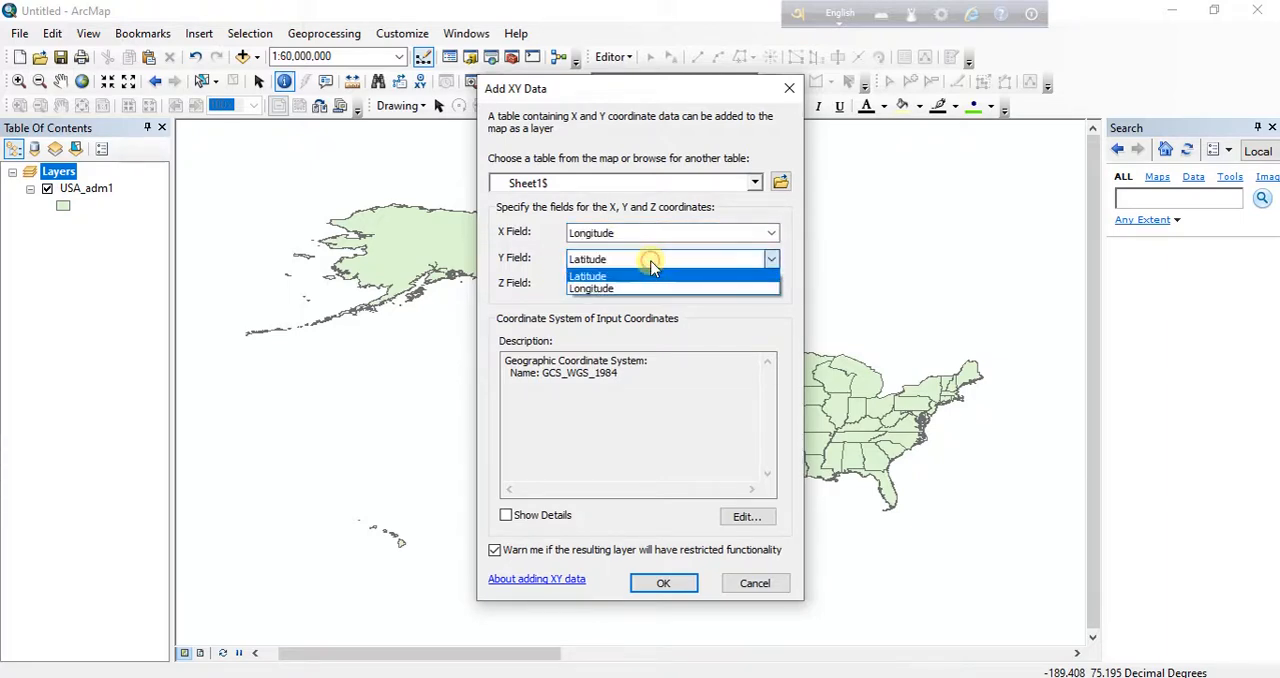
click(588, 276)
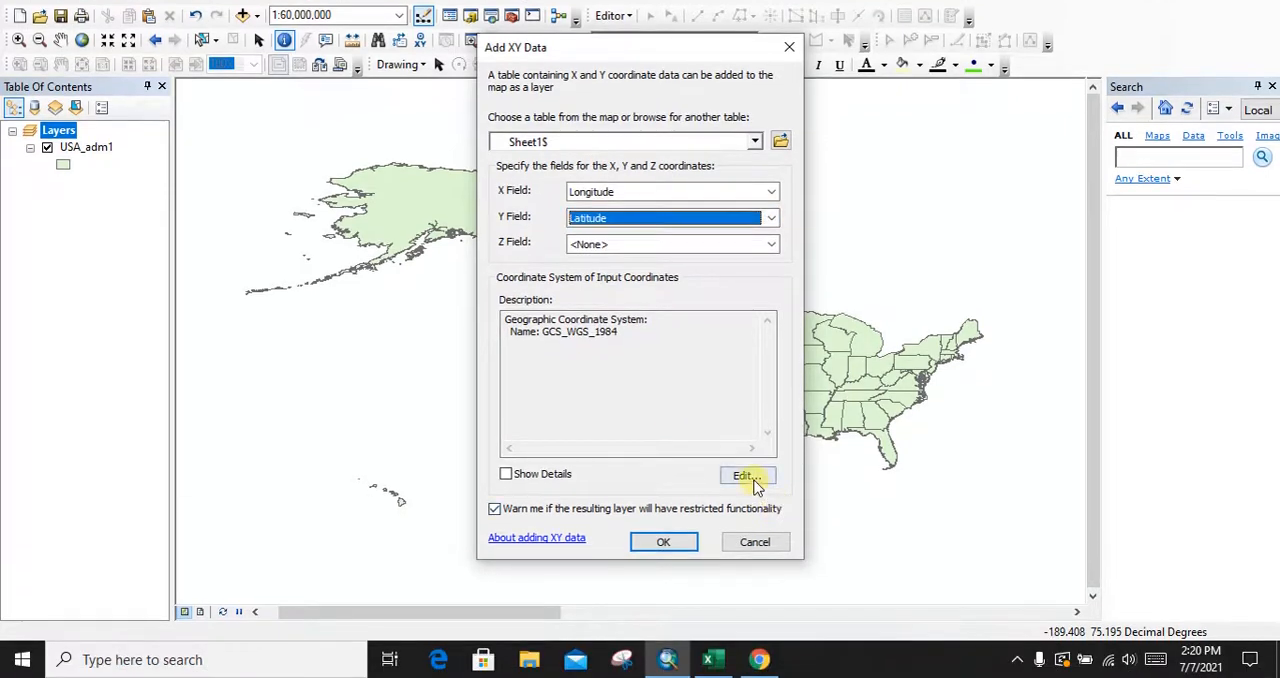
click(744, 476)
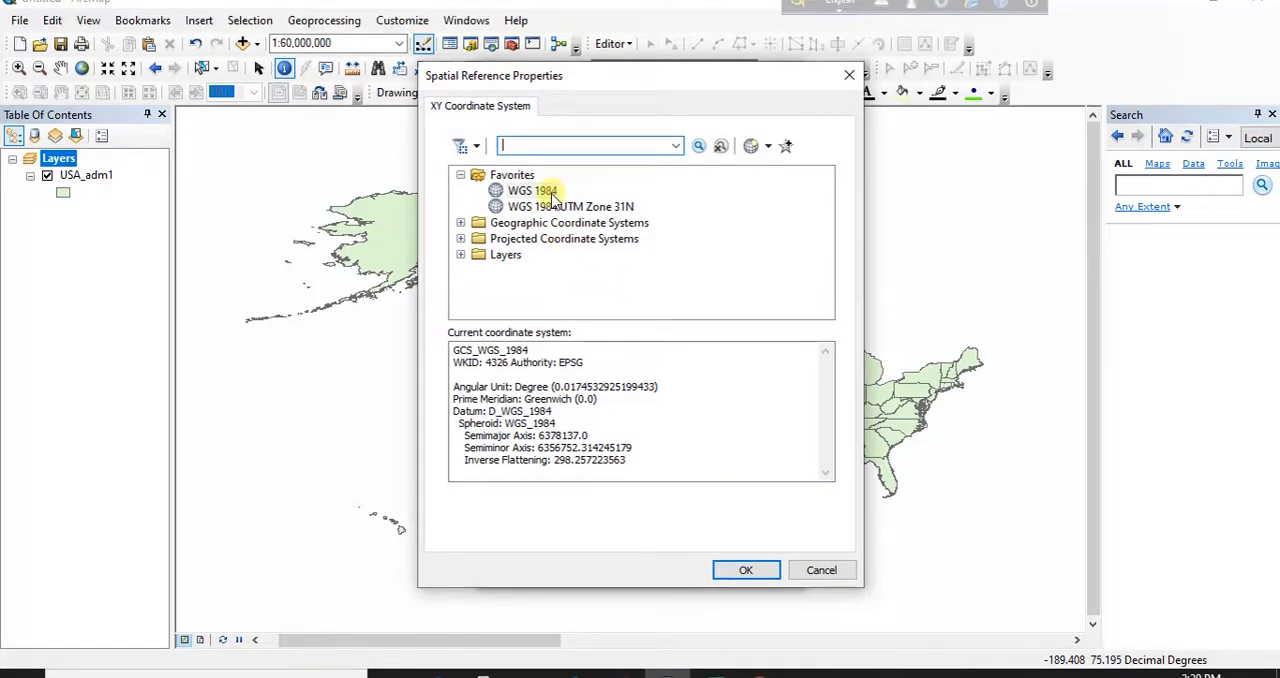
Assign WGS 1984, add the XY layer and accept the Object-ID warning to create the station points.
click(532, 162)
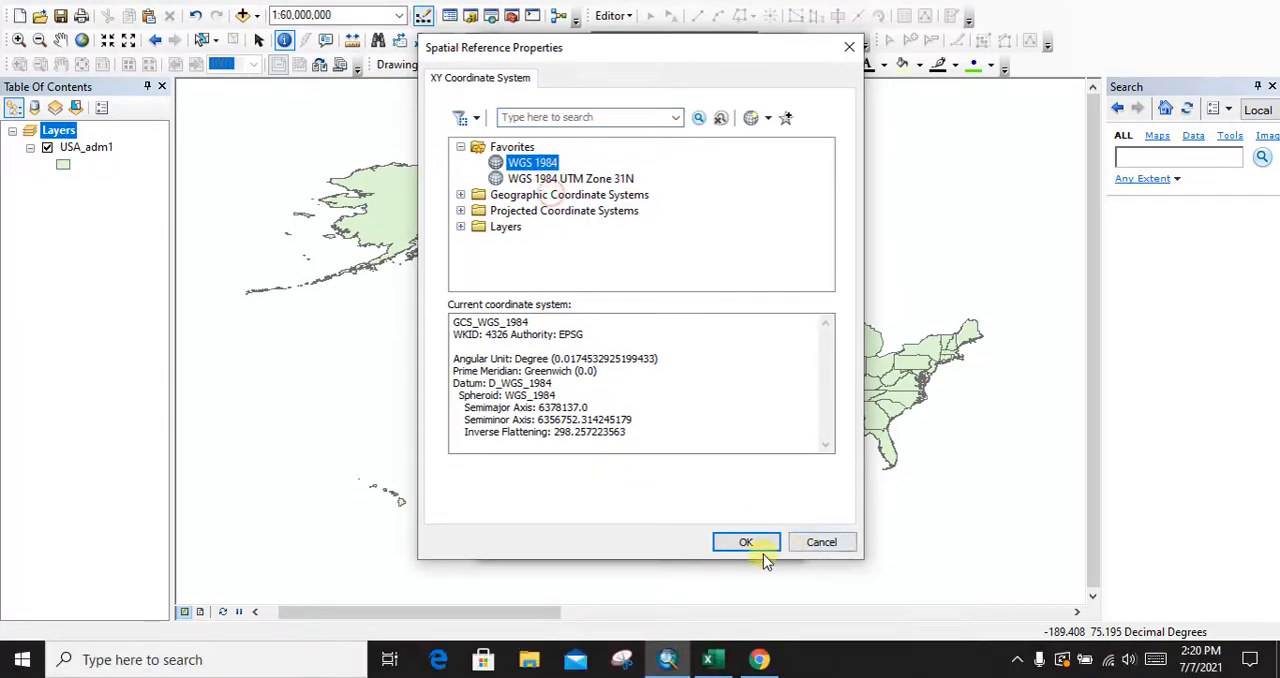
click(744, 540)
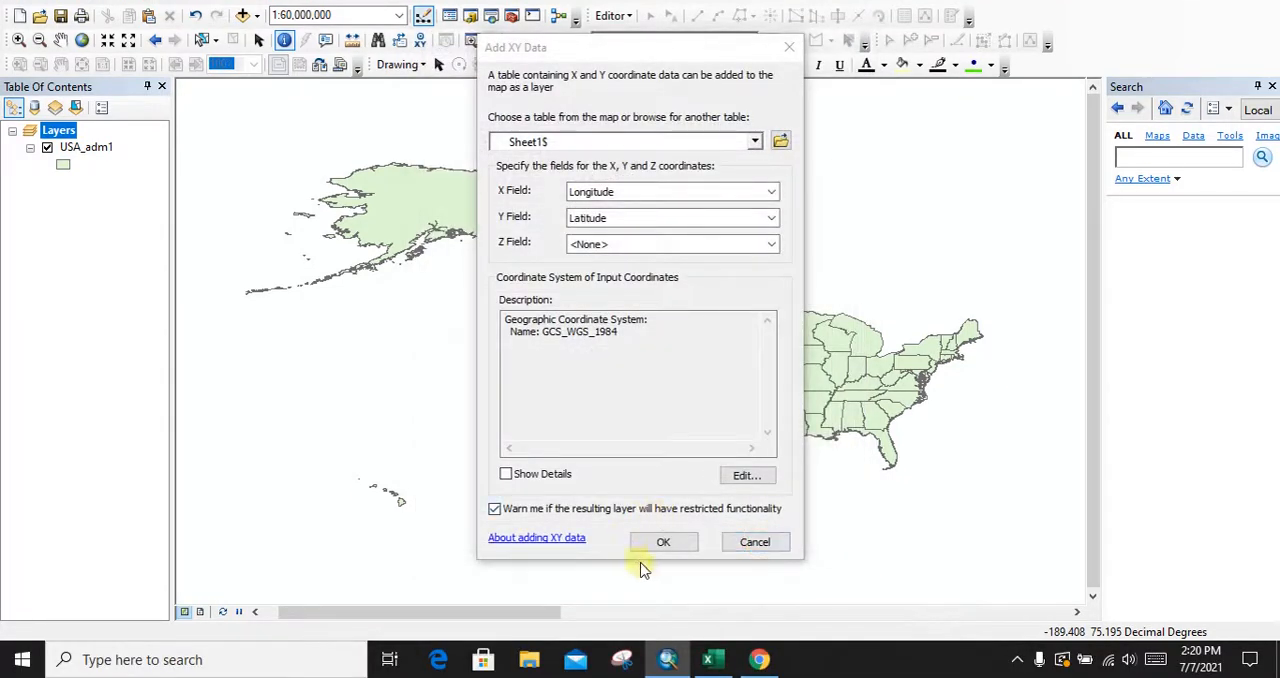
click(664, 540)
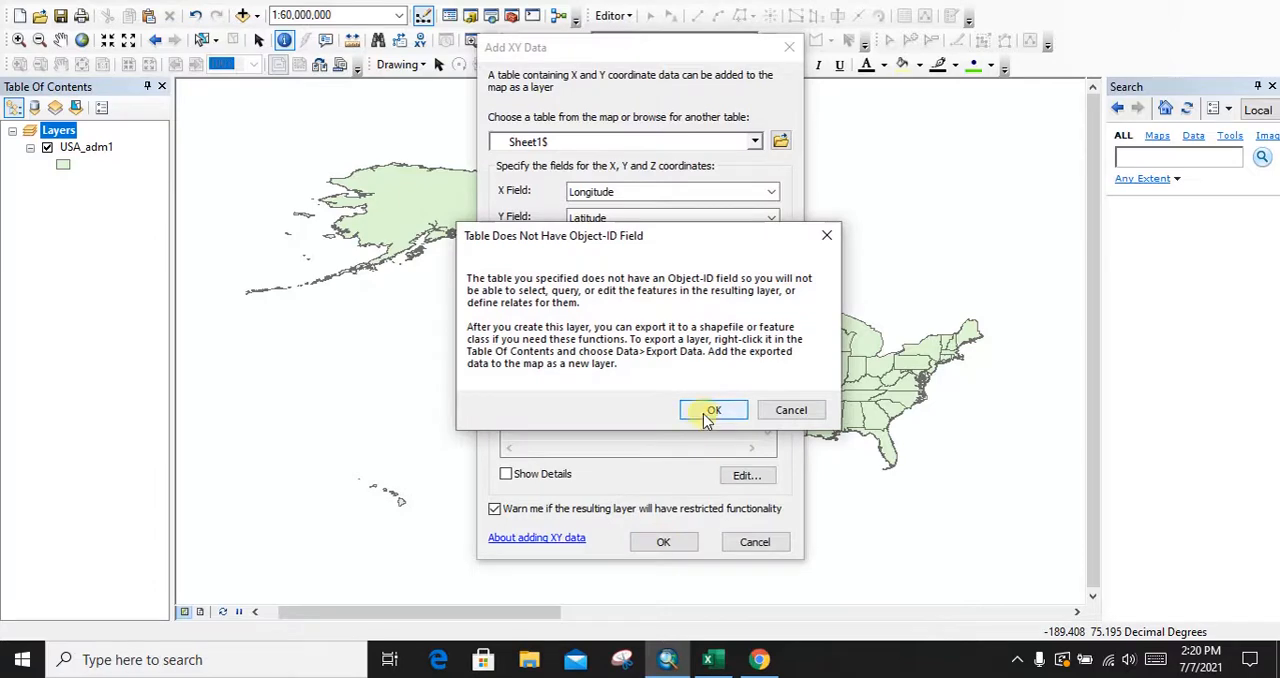
click(712, 410)
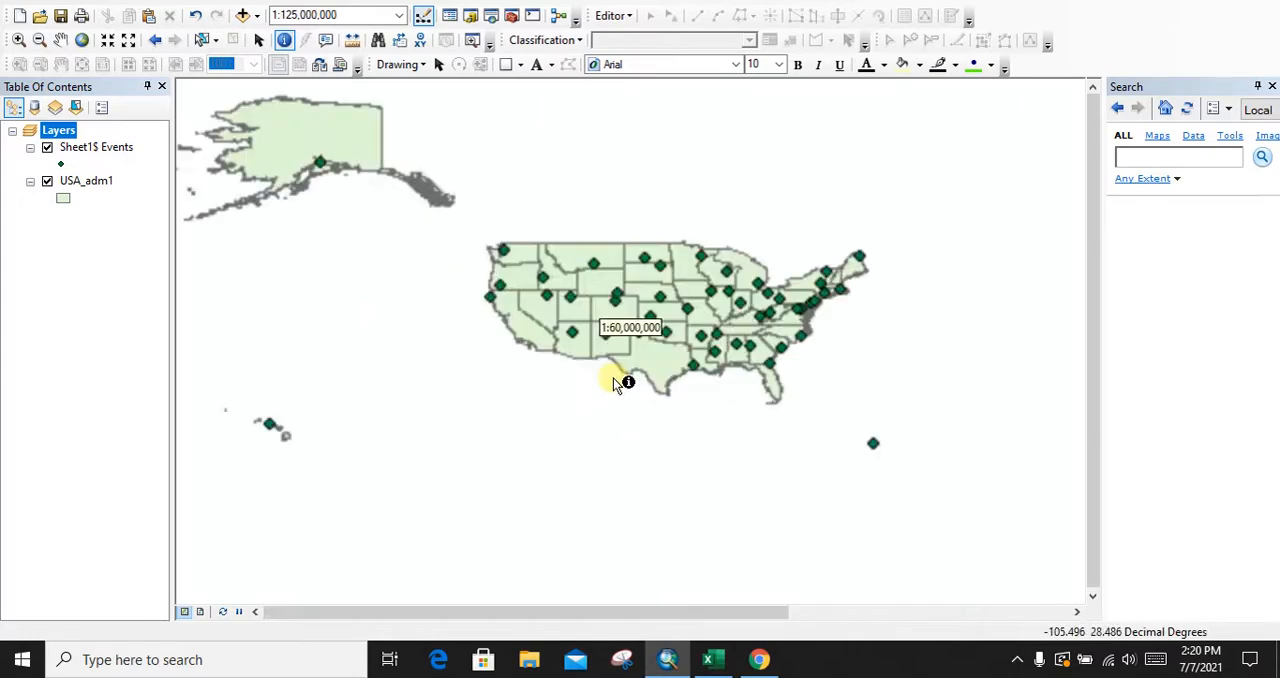
Zoom to the contiguous US, identify the Montana station point, and switch to the spreadsheet to compare.
click(616, 384)
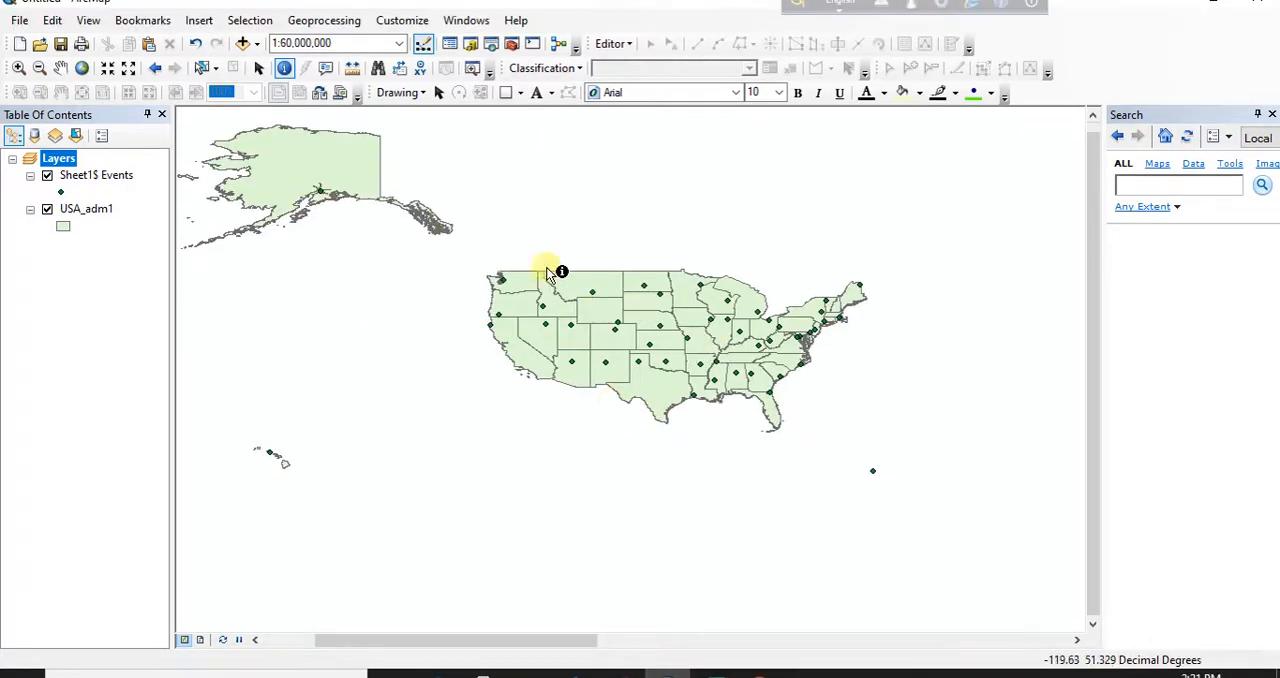
mouse_move(428, 220)
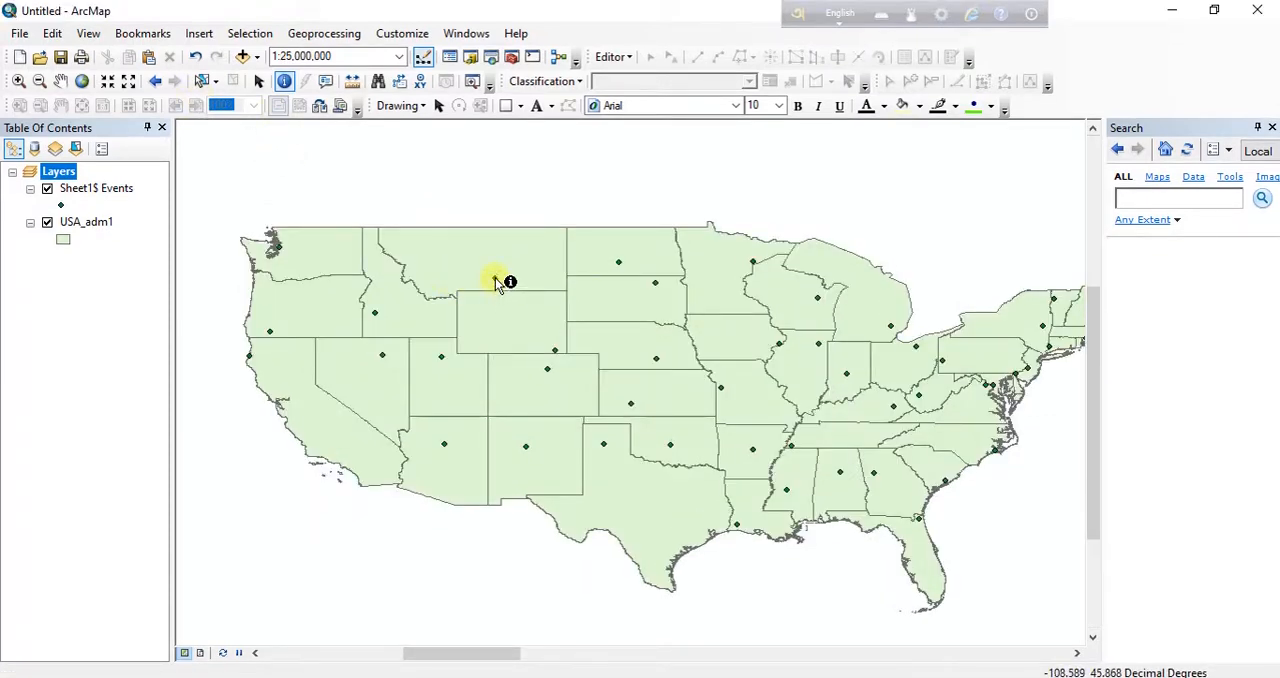
click(496, 284)
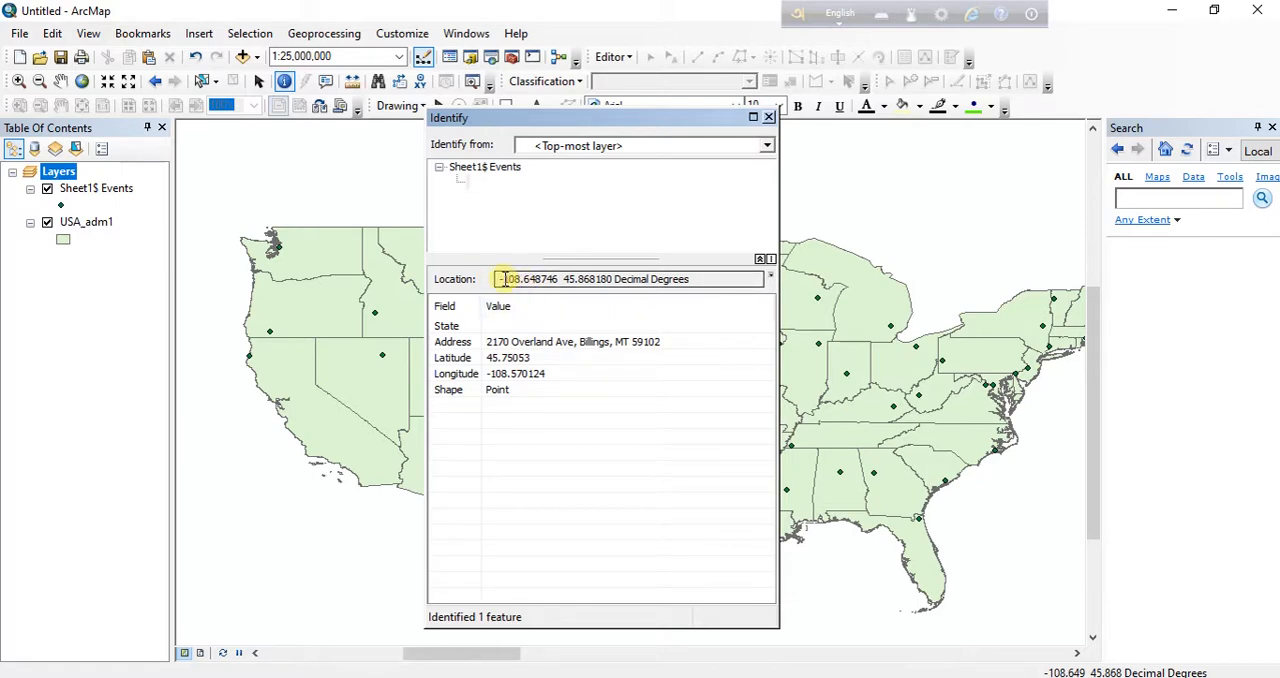
click(712, 660)
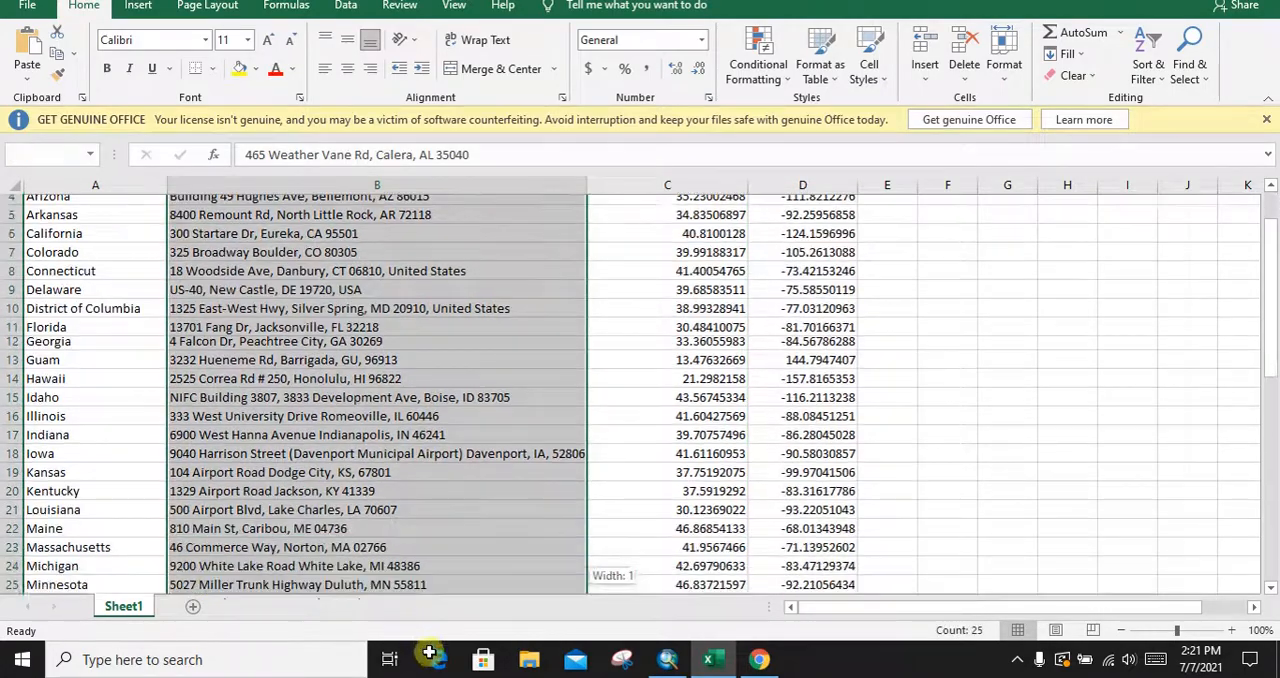
Look up the Alaska station row in Excel and return to the map to check it.
scroll(up, 3)
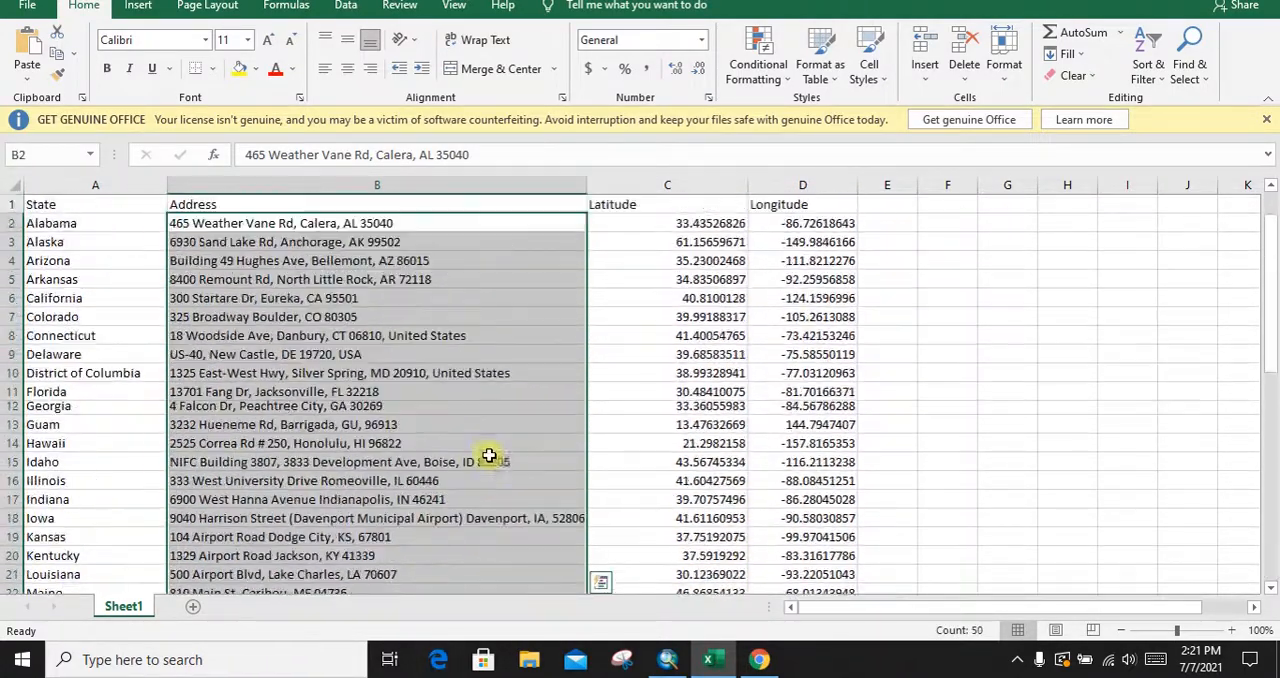
mouse_move(104, 244)
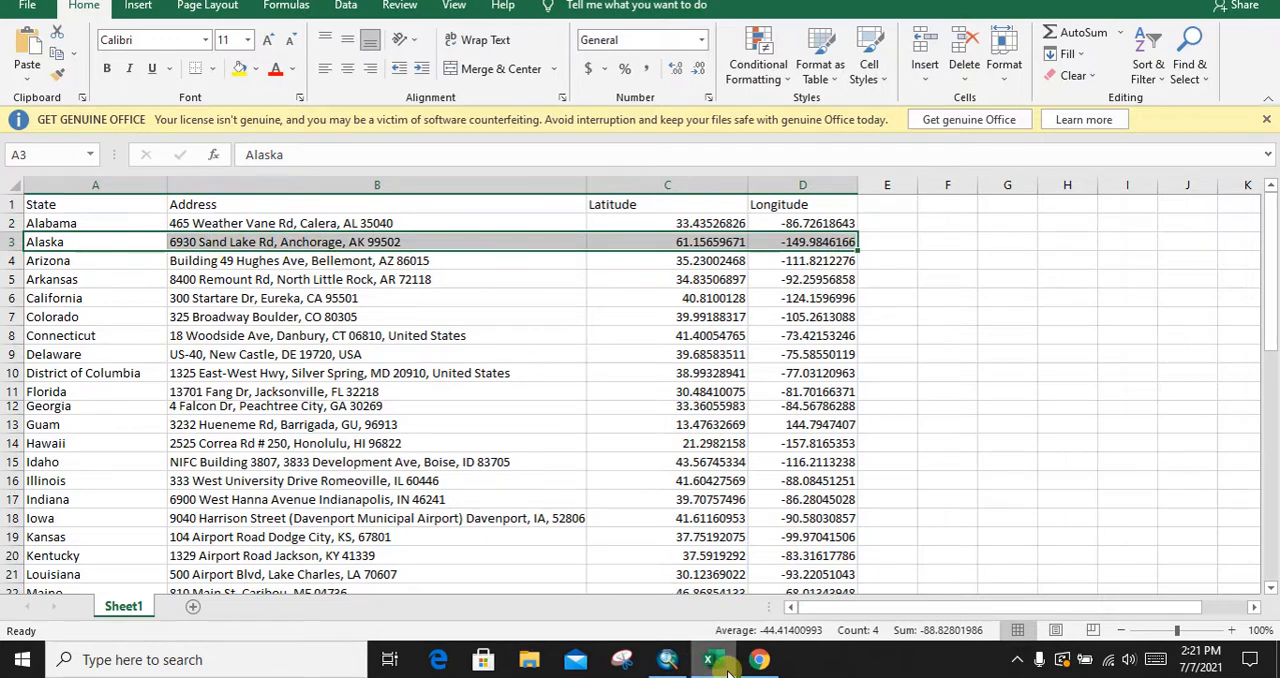
click(668, 660)
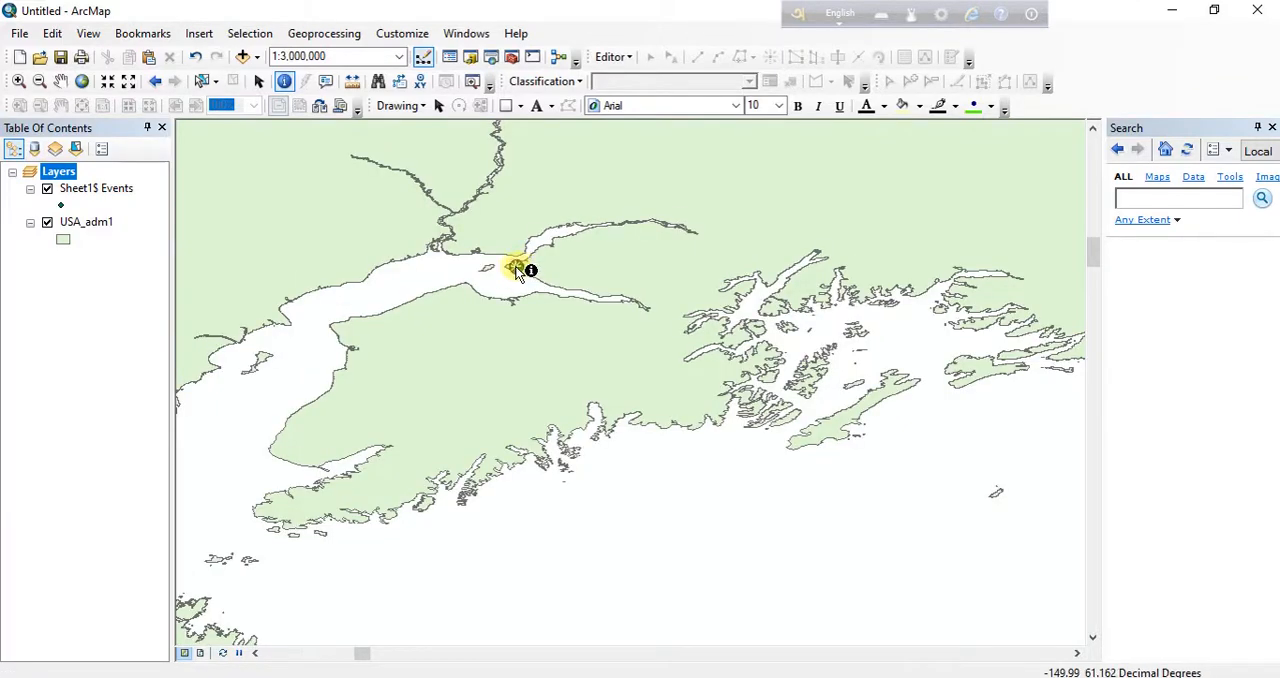
Identify the Anchorage point and pick out its 61.156597, -149.984617 coordinates and 6930 Sand Lake Rd address.
click(516, 268)
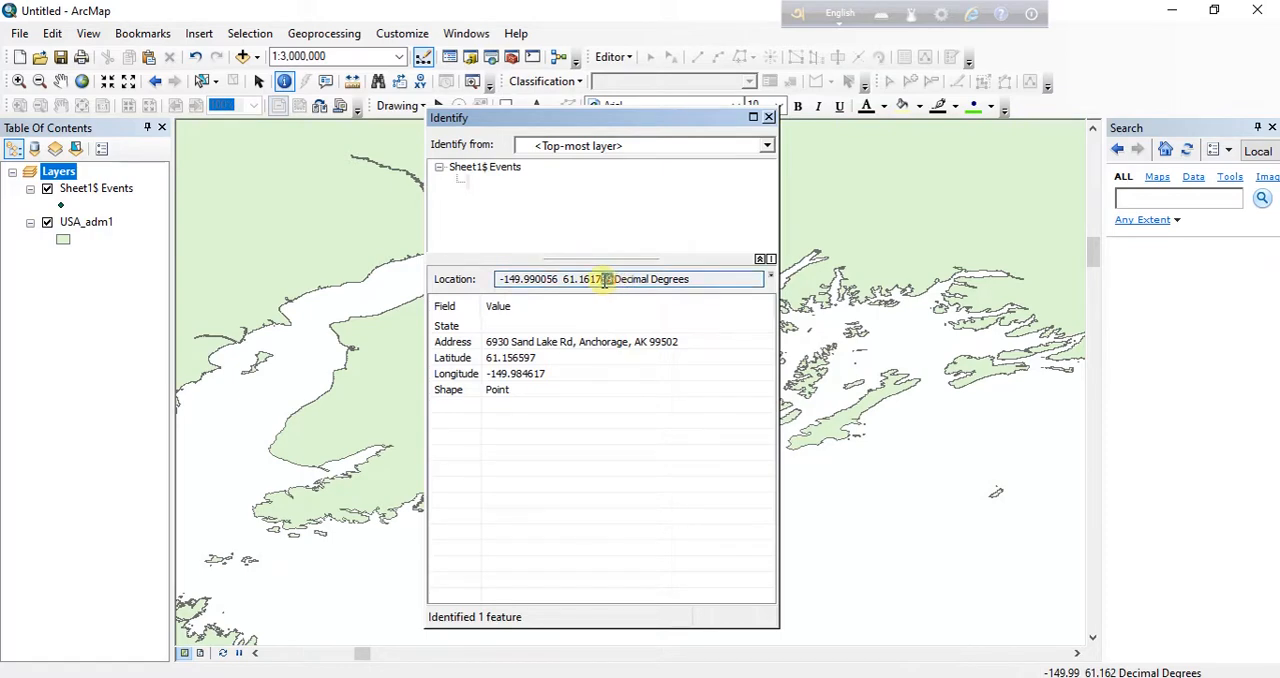
triple_click(596, 280)
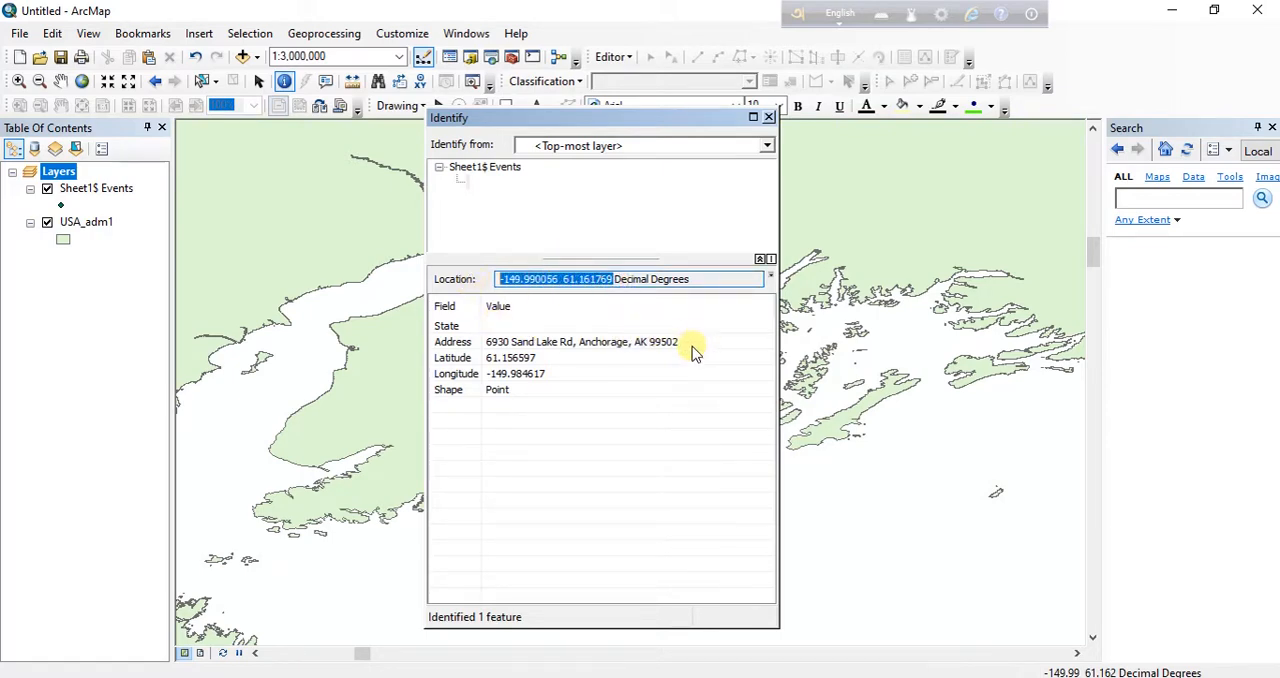
click(564, 340)
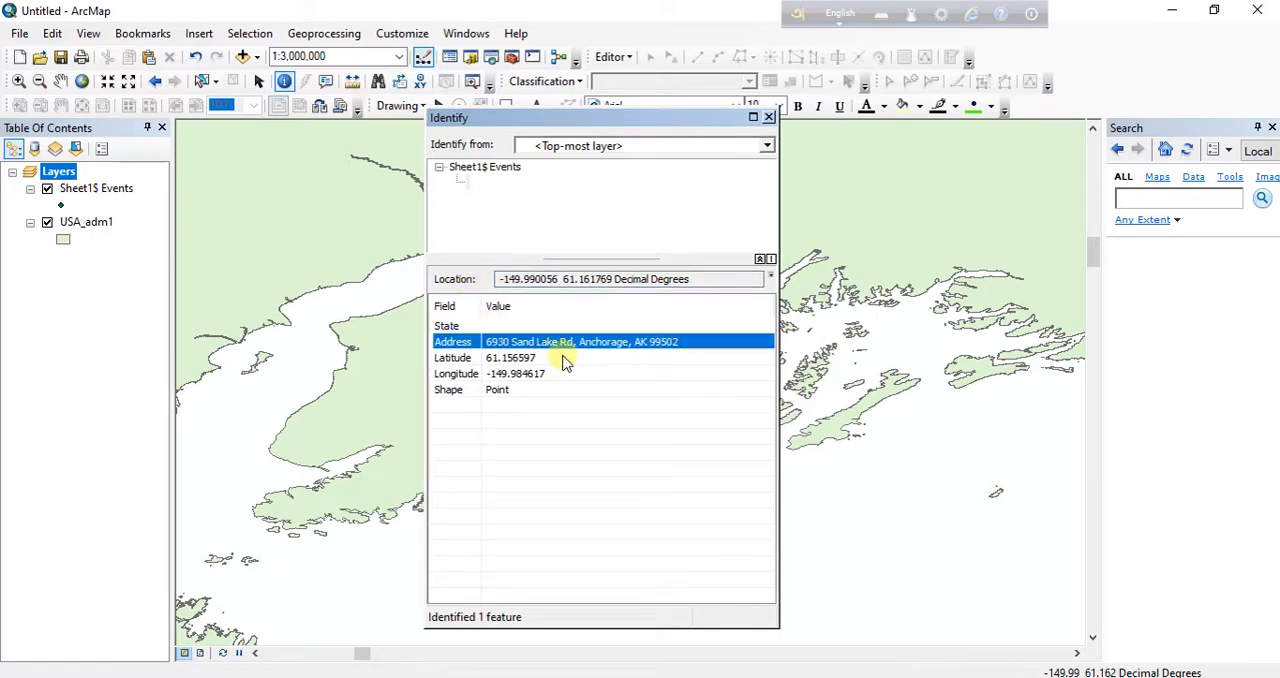